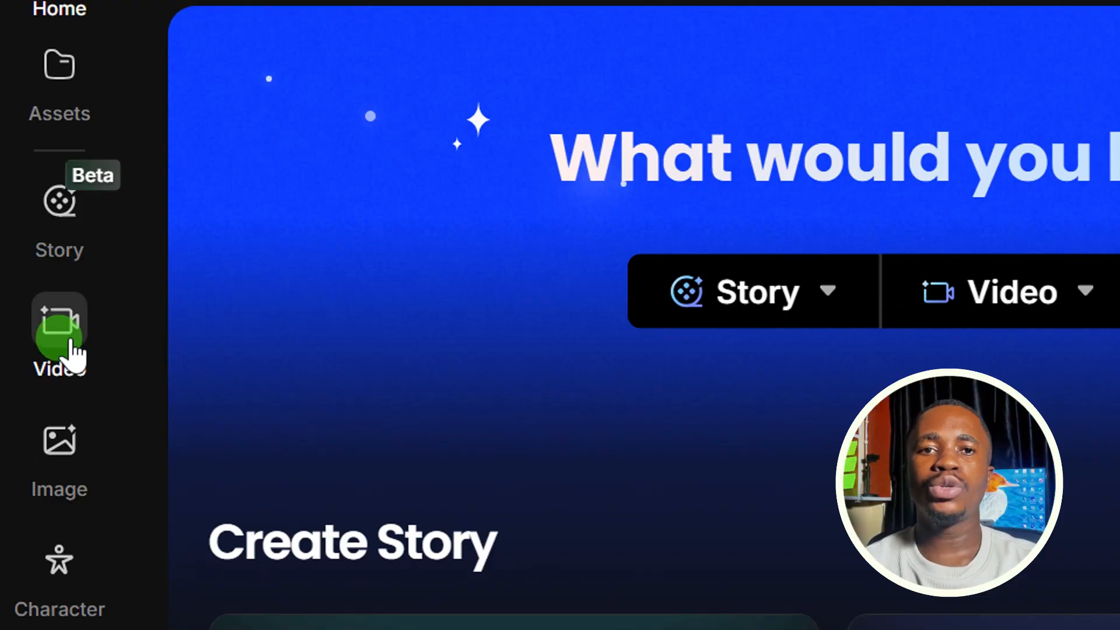
- Switch the Video workspace to Text to Video mode with MiniMax Hailuo selected
left_click(60, 329)
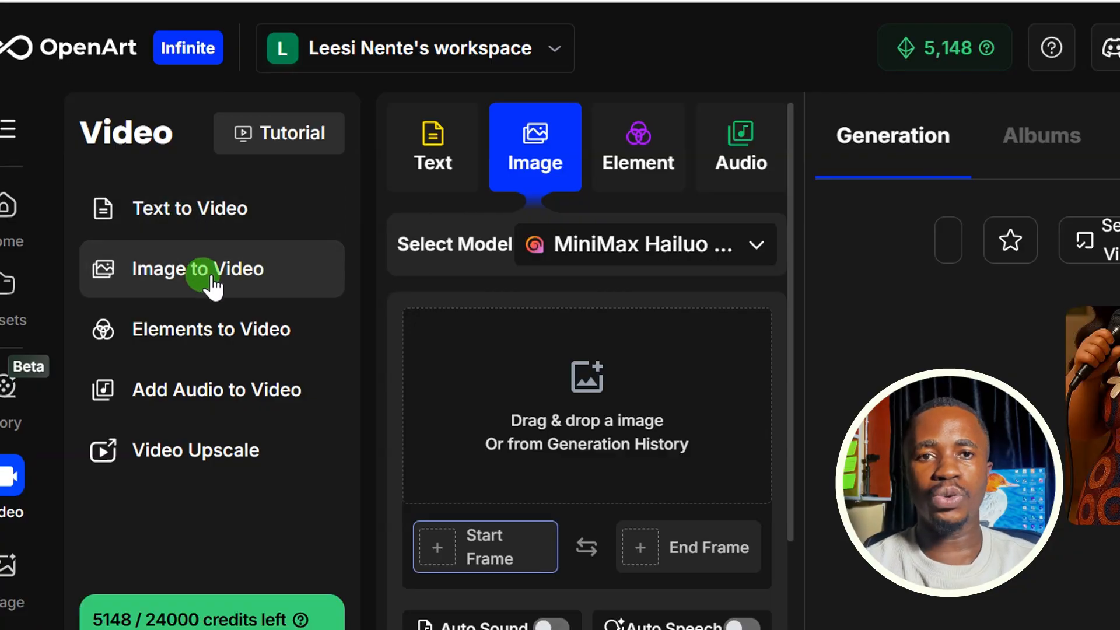
mouse_move(239, 404)
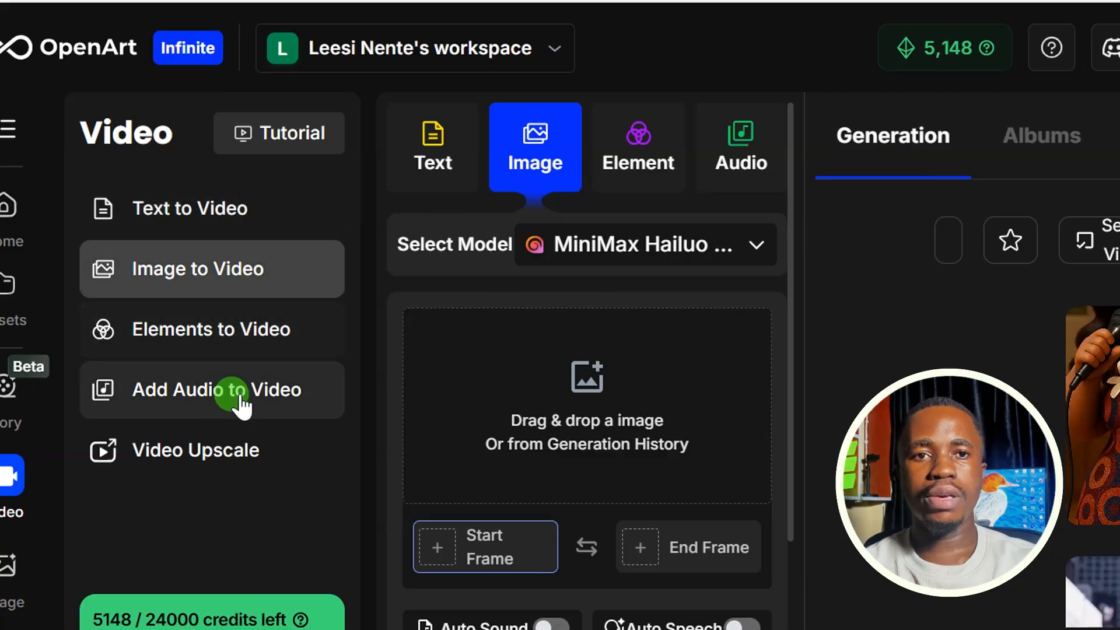
left_click(433, 145)
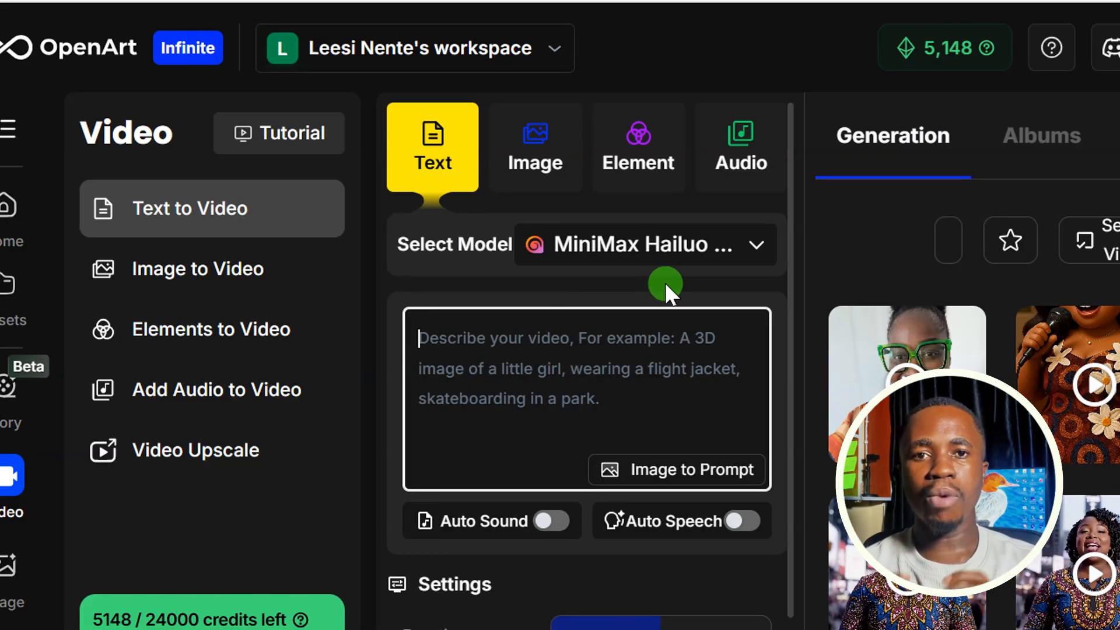
- Pick Veo3 from the model list, leaving its audio setting On
left_click(643, 244)
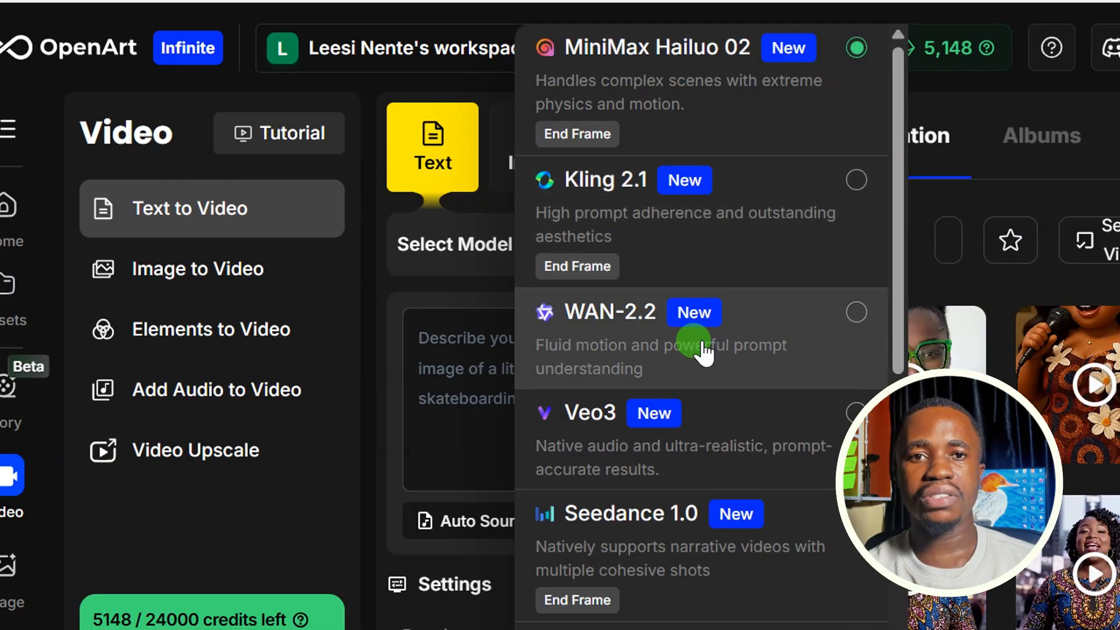
scroll("down", 3)
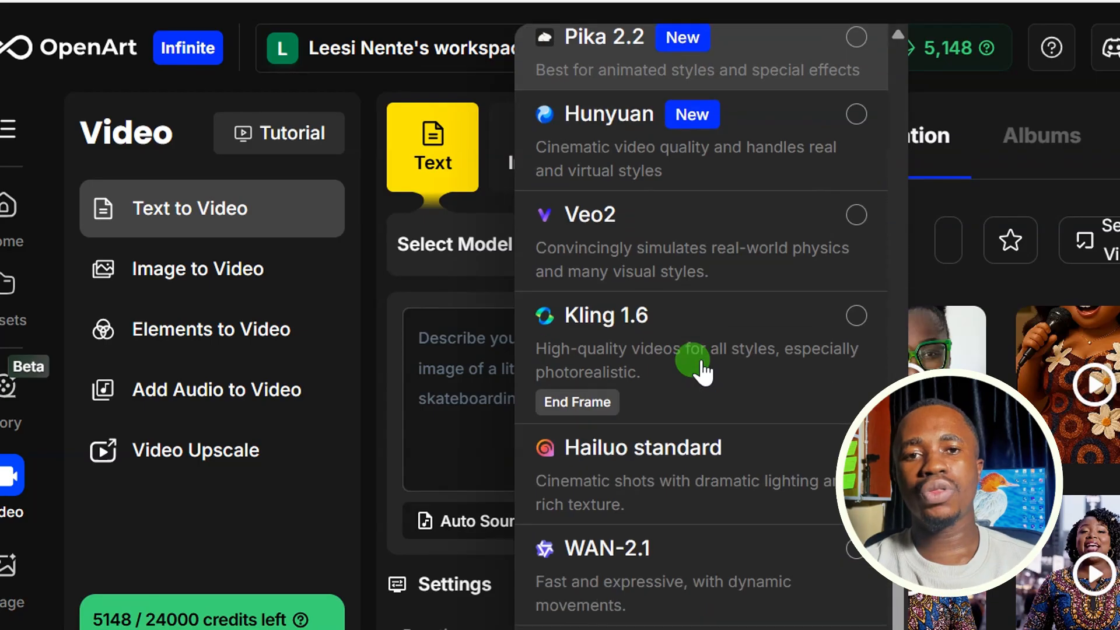
scroll("down", 3)
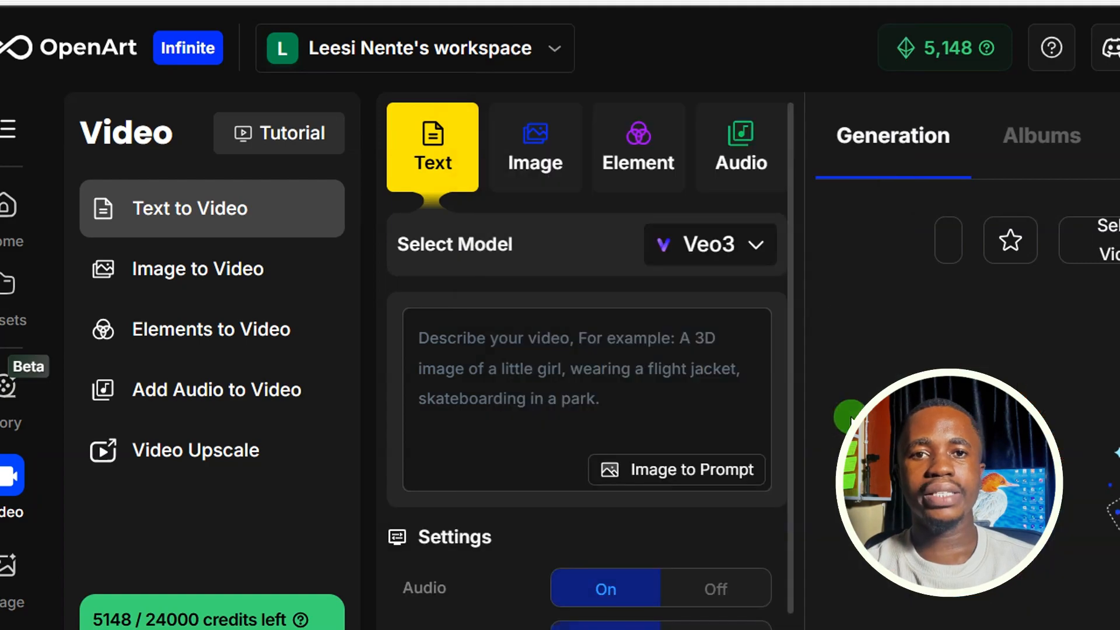
- Scroll the page to reach the gift icon and the Join contest popup
scroll("down", 3)
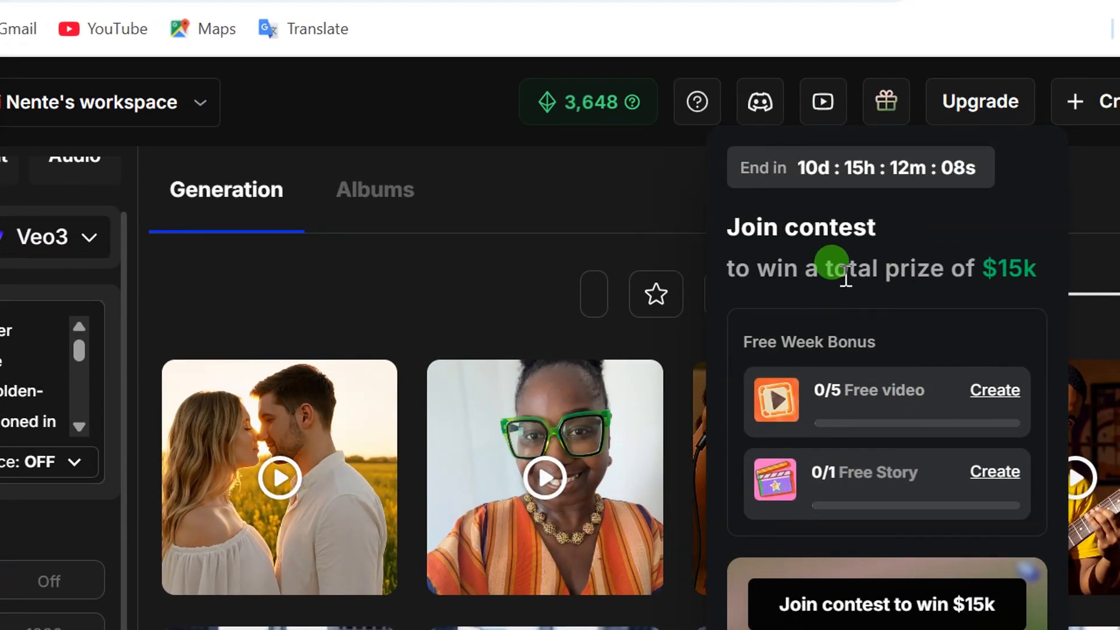
scroll("down", 3)
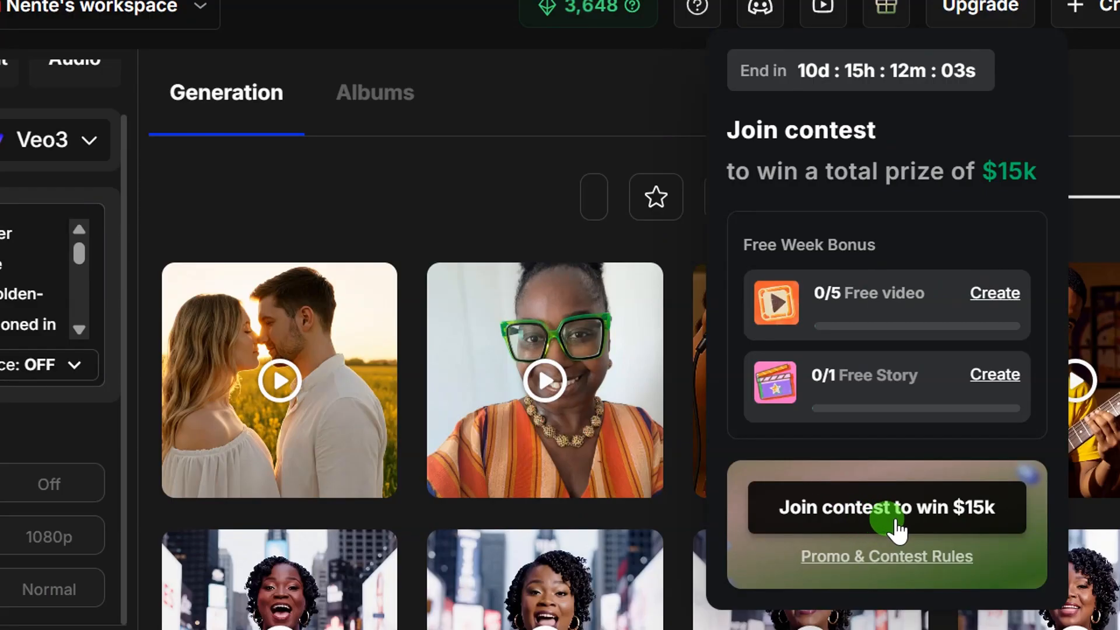